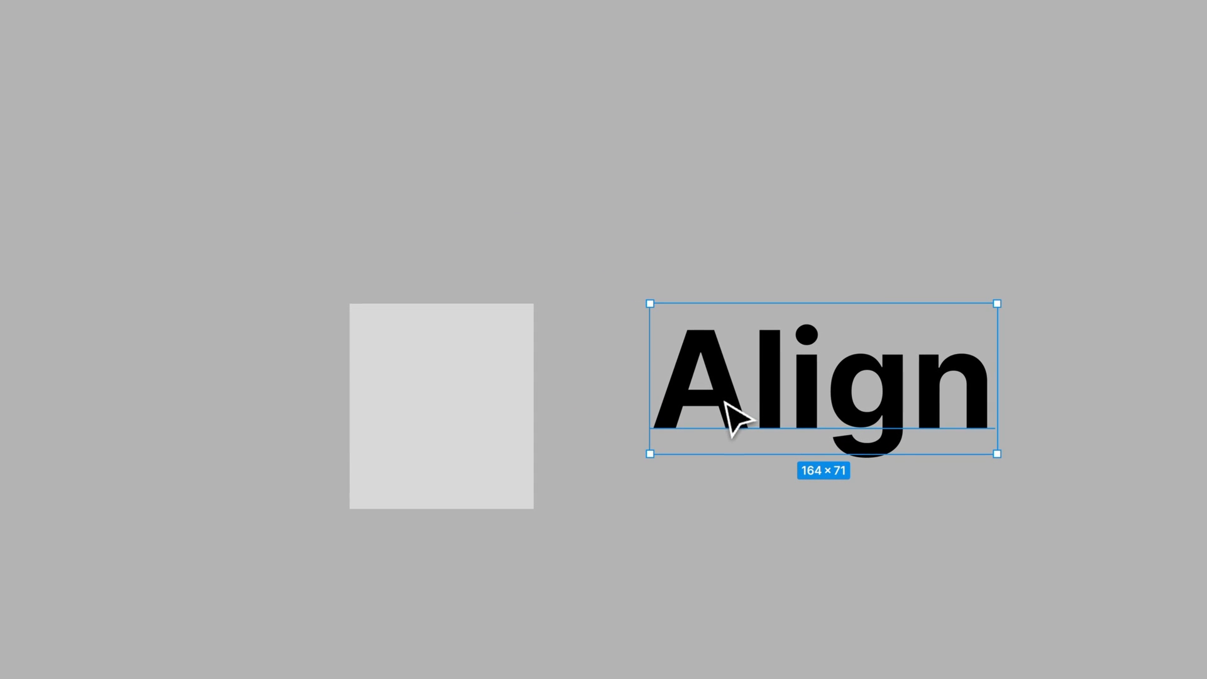
mouse_move(728, 320)
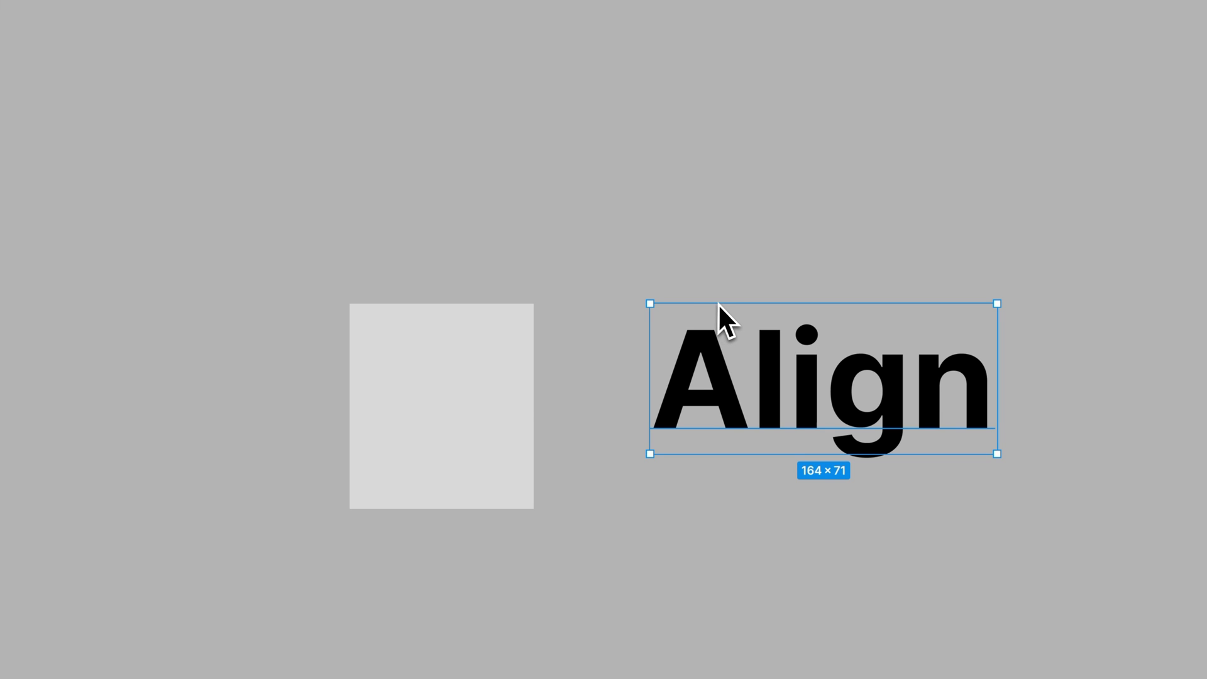
mouse_move(733, 333)
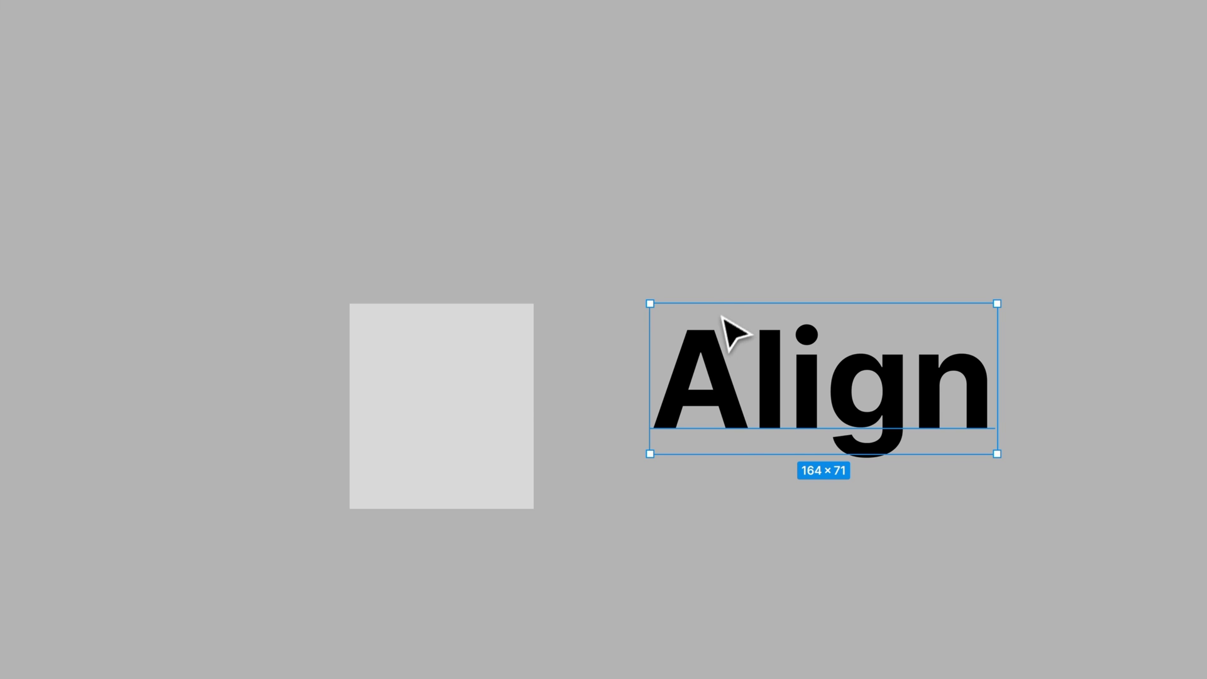
Move the grey square beside the Align text, level with the text box top
click(475, 424)
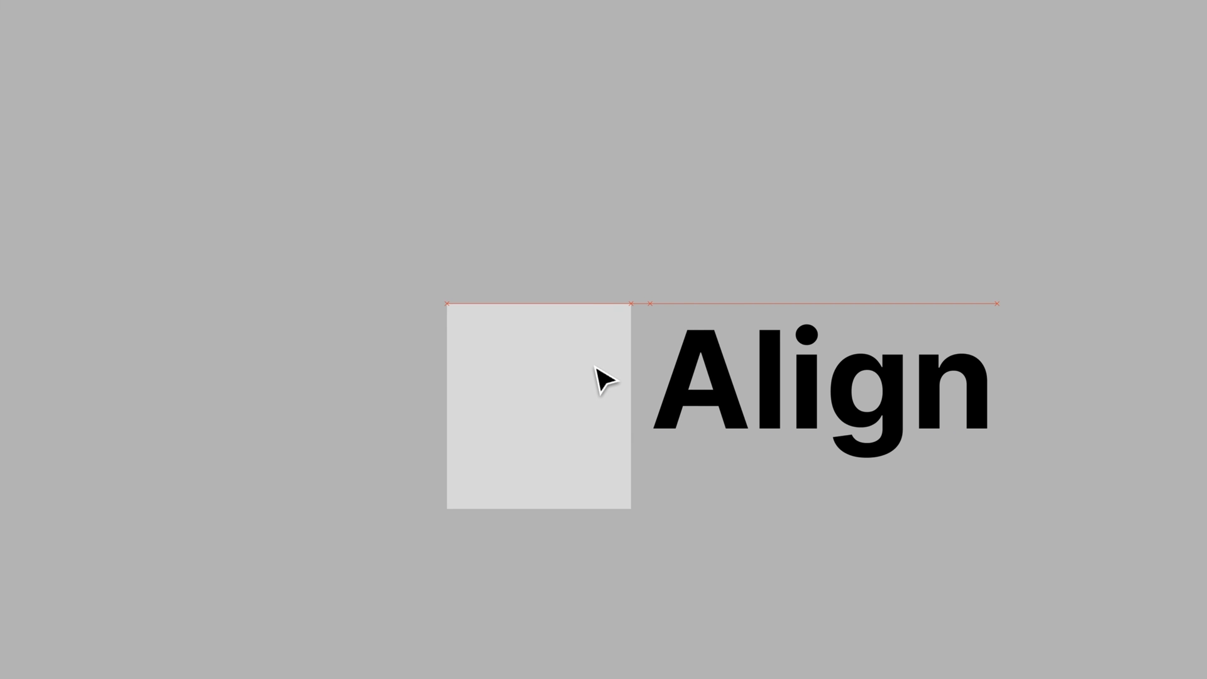
click(537, 408)
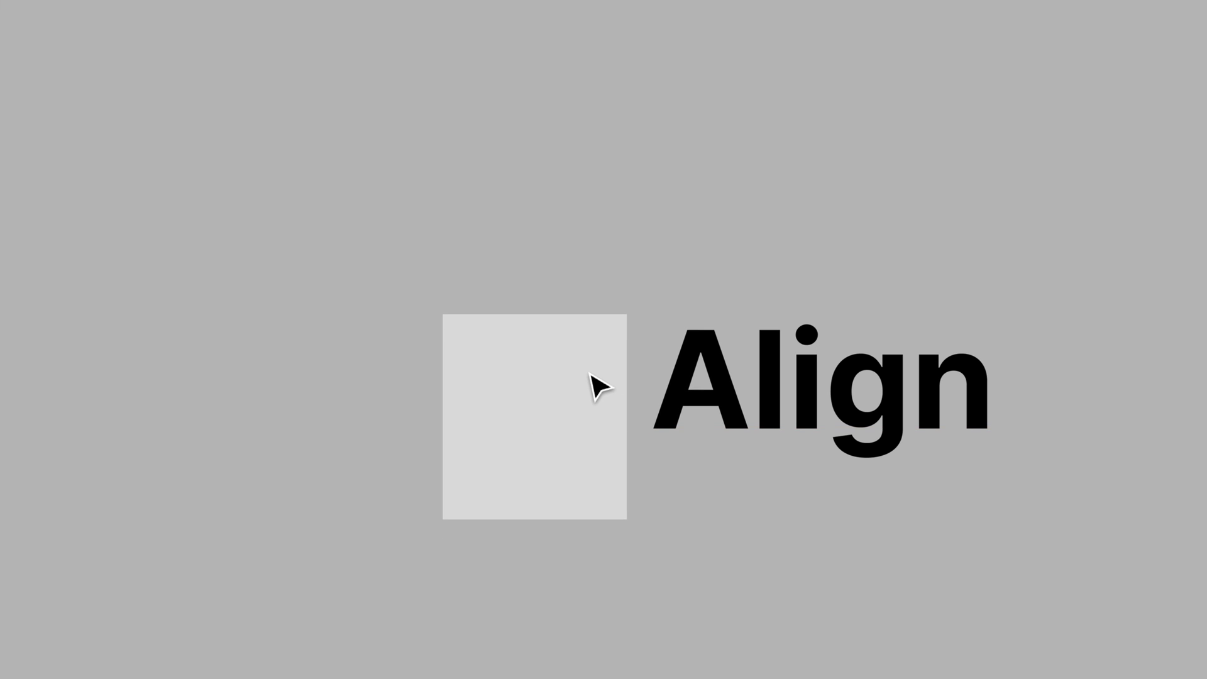
click(533, 427)
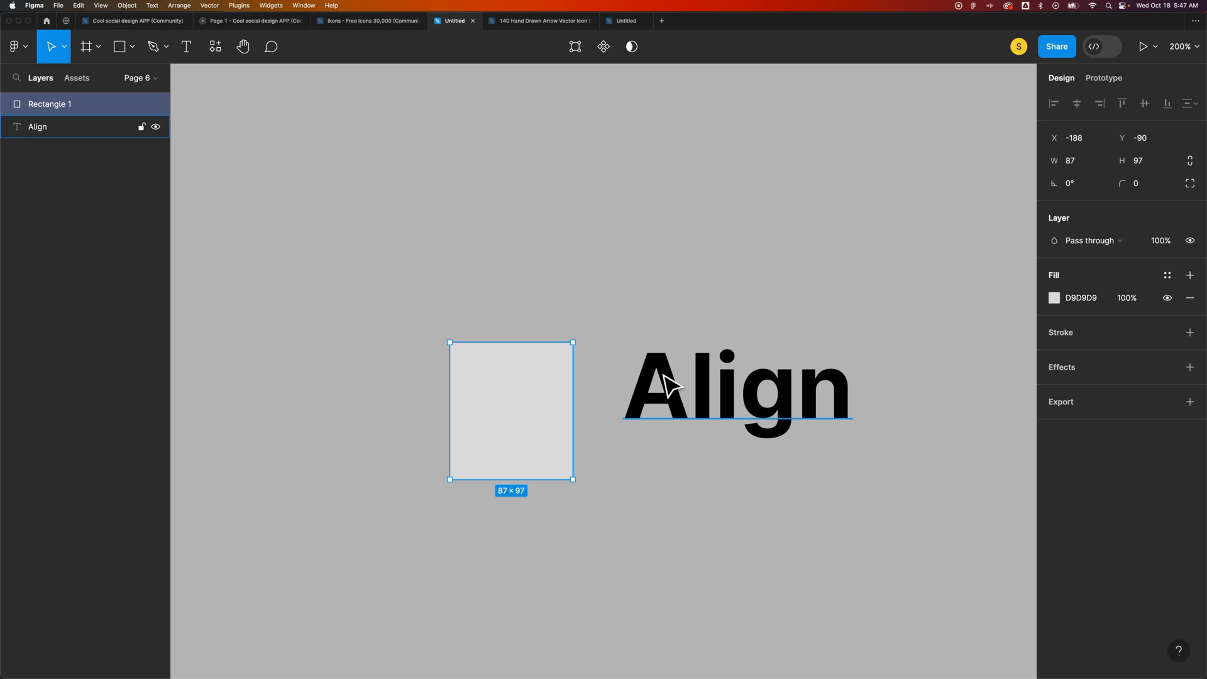
Select the Align text and bring up its advanced type settings
click(736, 385)
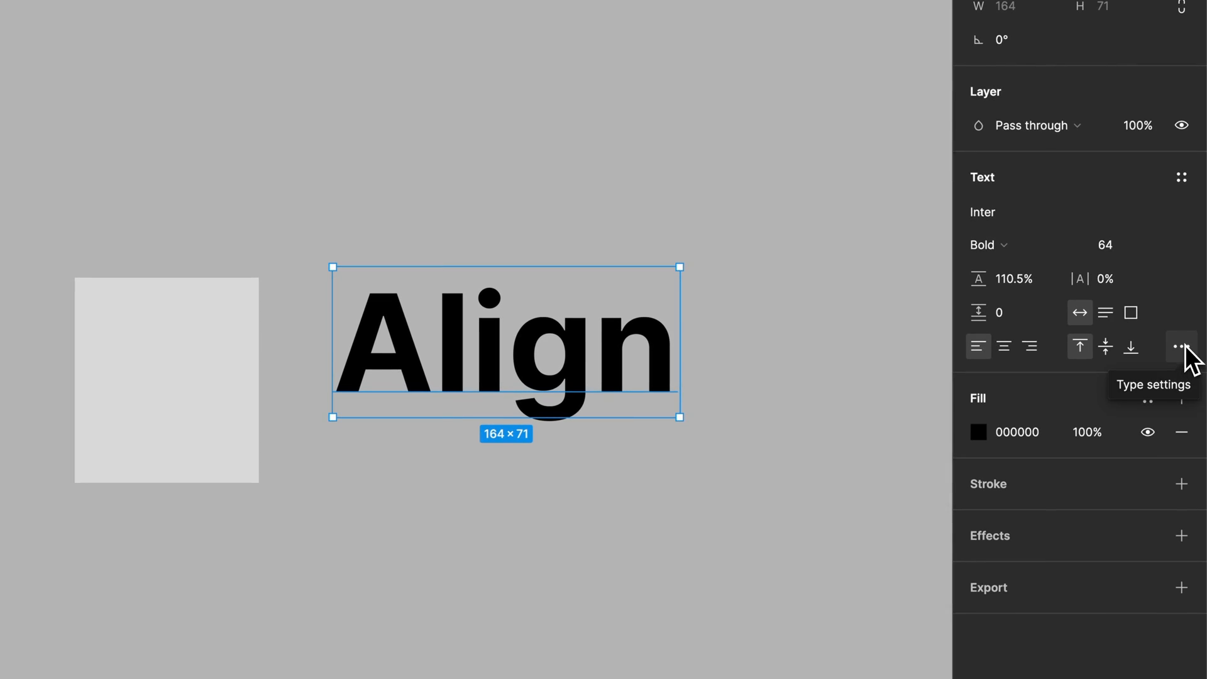
click(1181, 347)
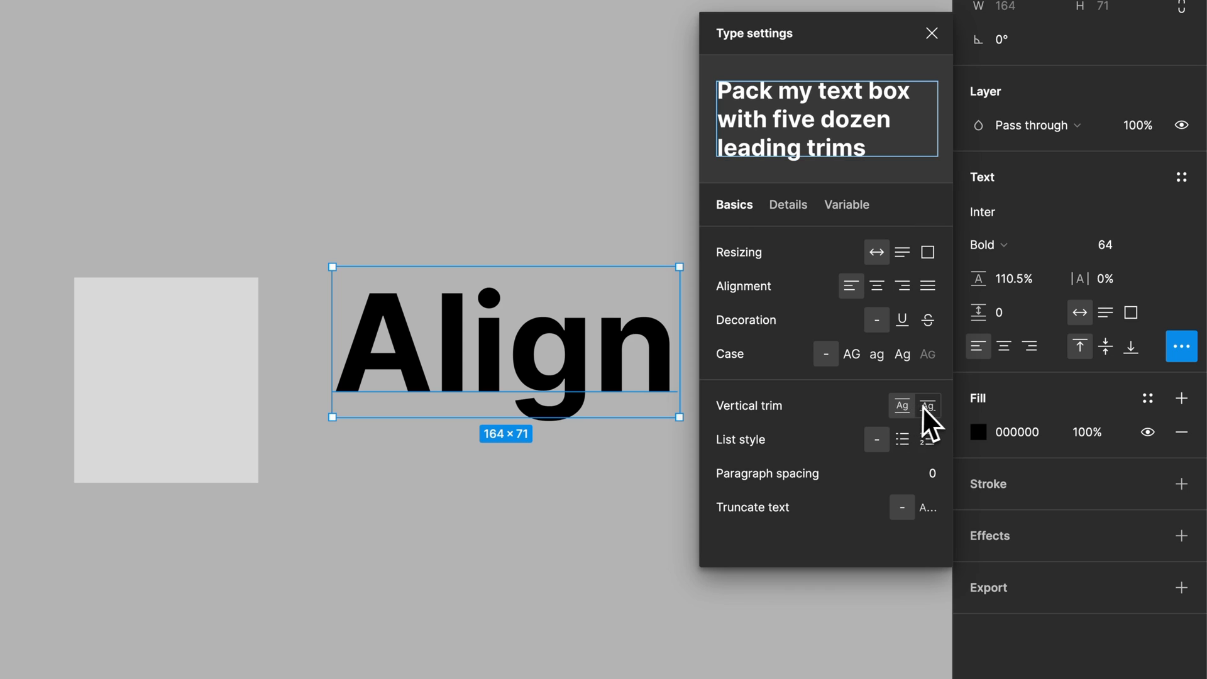
mouse_move(928, 406)
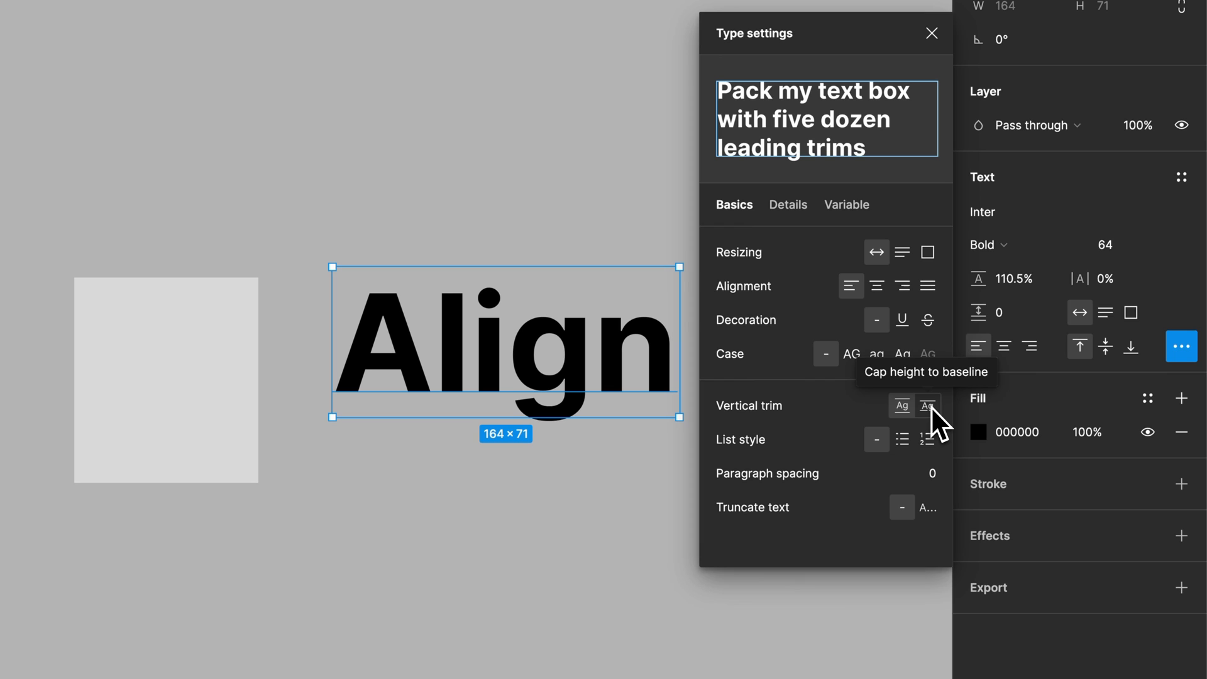
Set Vertical trim to 'Cap height to baseline', shrinking the text box to 164×47
click(927, 406)
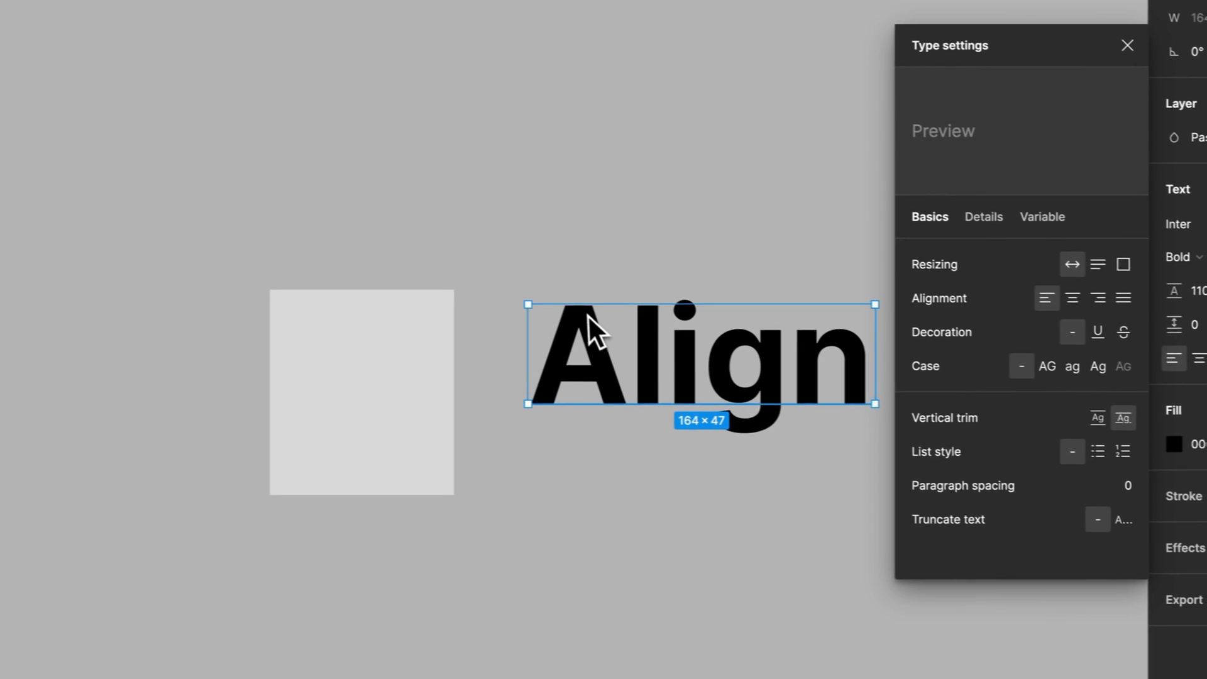
click(1128, 45)
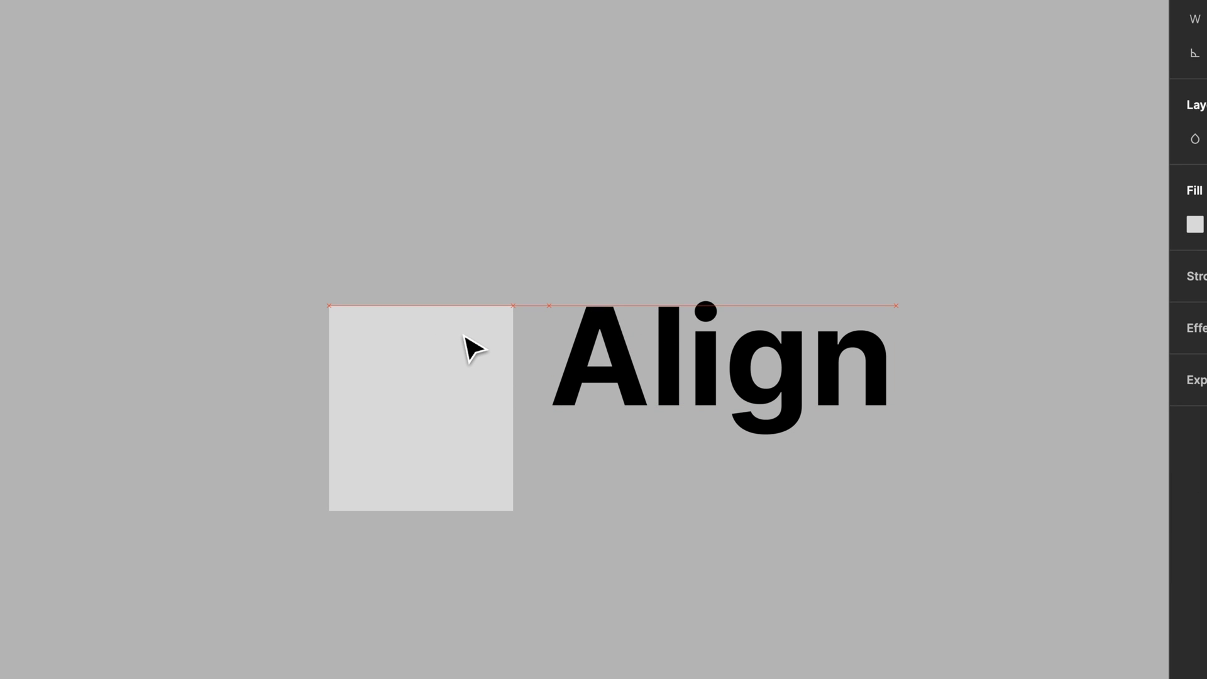
Snap the grey square's top to the cap top and resize it to 87×47 to match the text
click(420, 407)
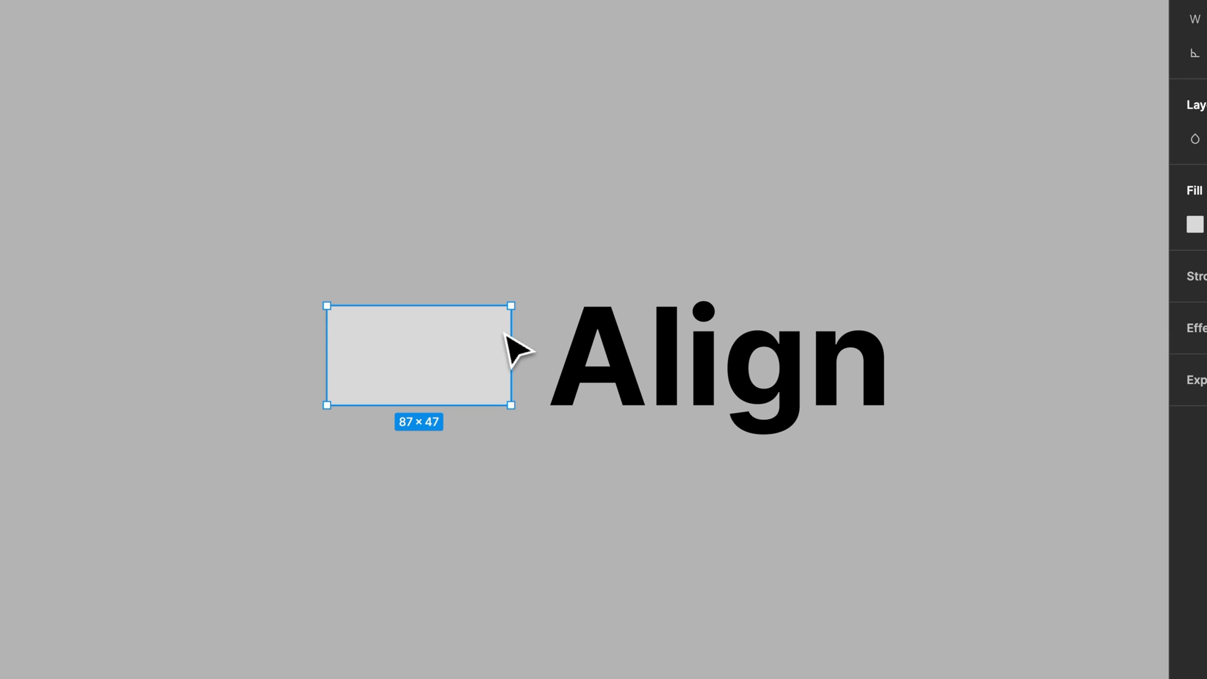
mouse_move(499, 347)
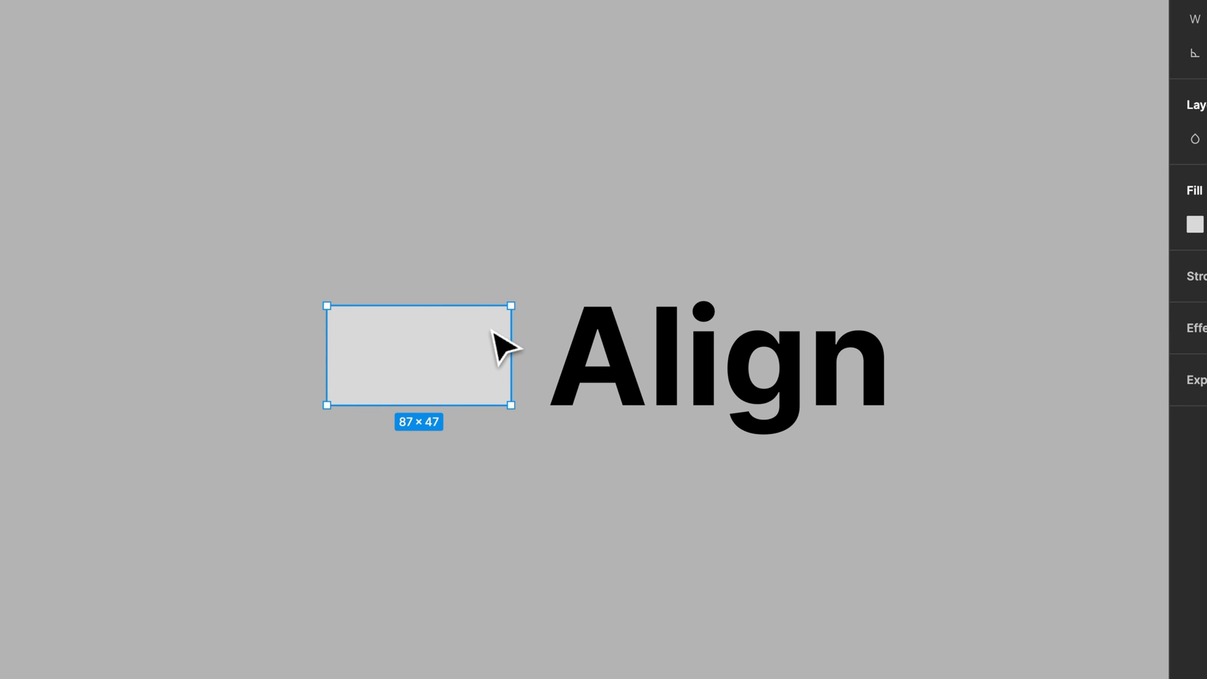
click(632, 354)
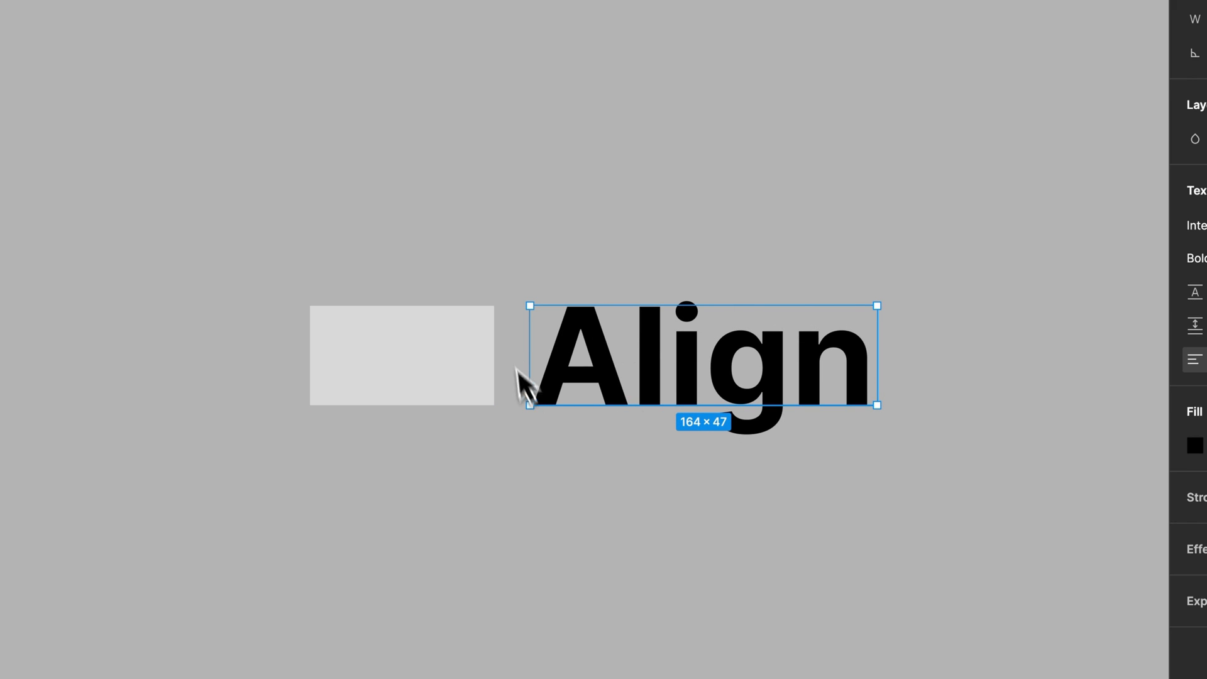
mouse_move(478, 258)
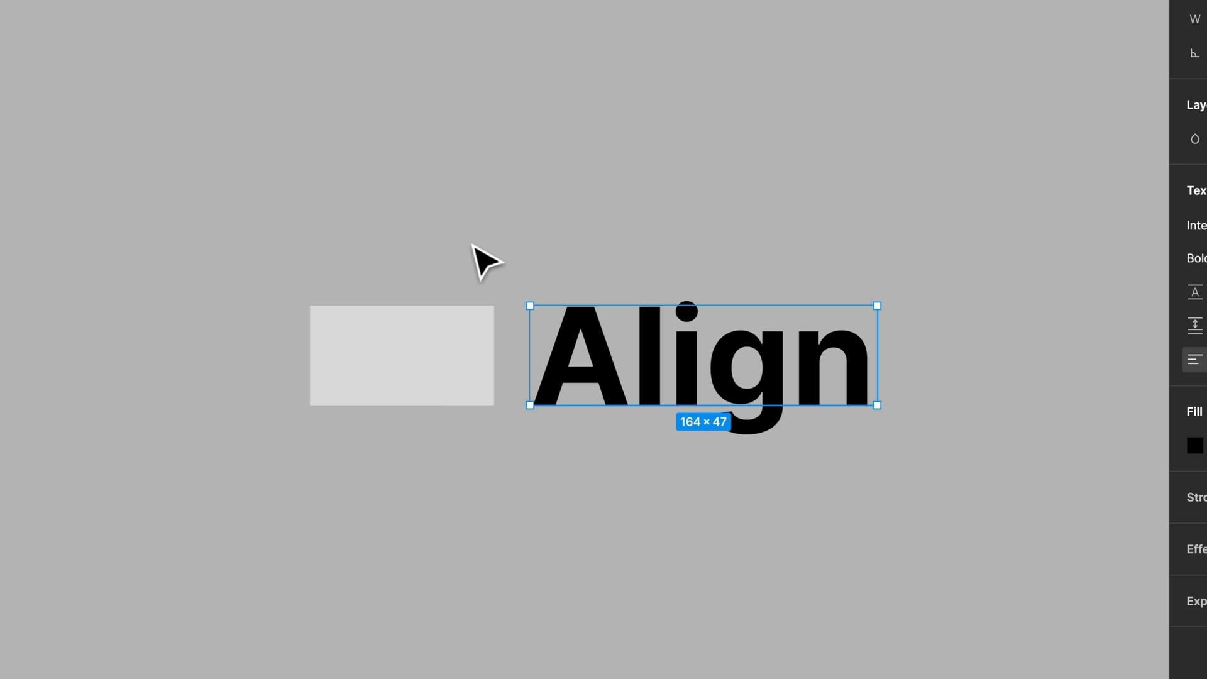